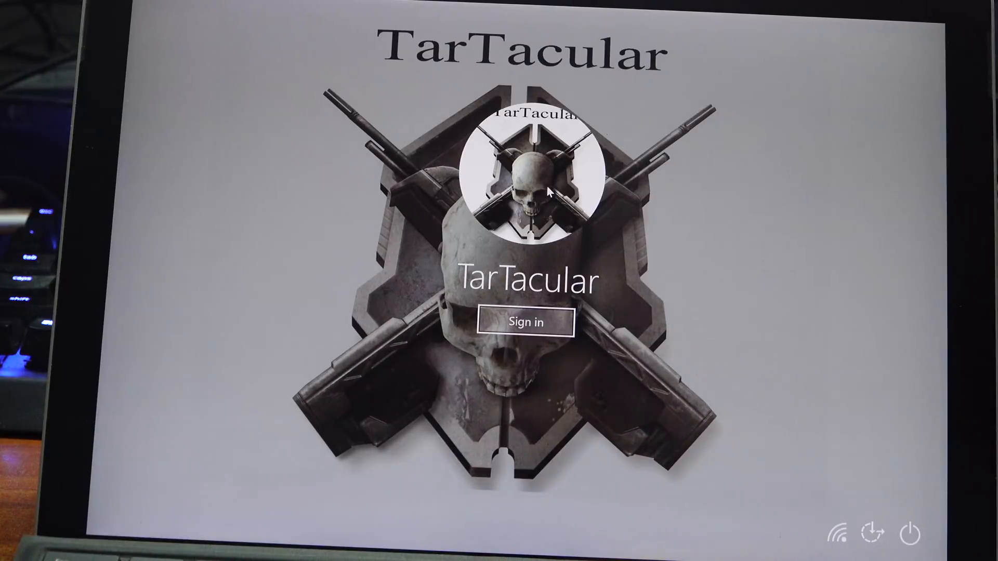
{"action": "mouse_move", "coordinate": [279, 162]}
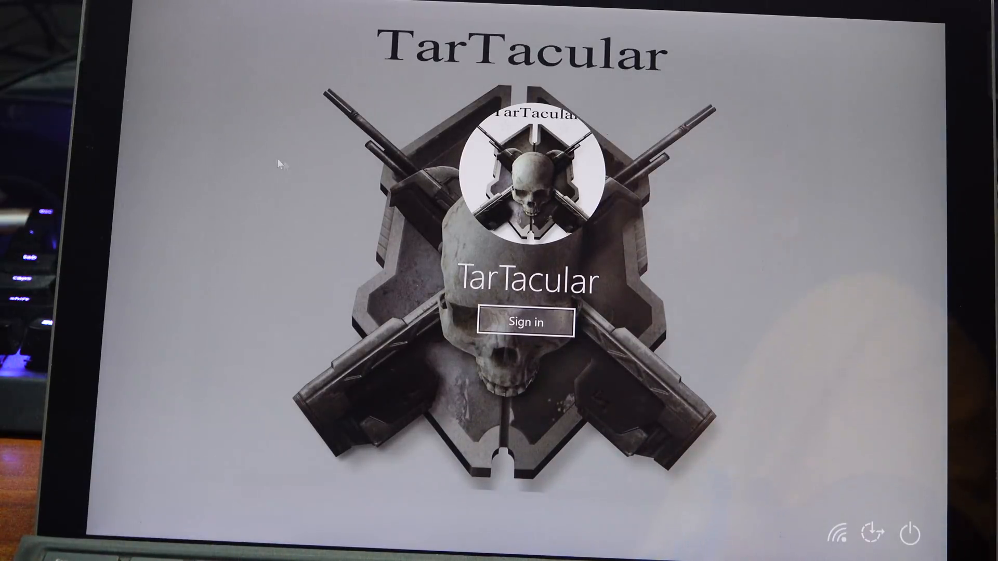
{"action": "mouse_move", "coordinate": [468, 210]}
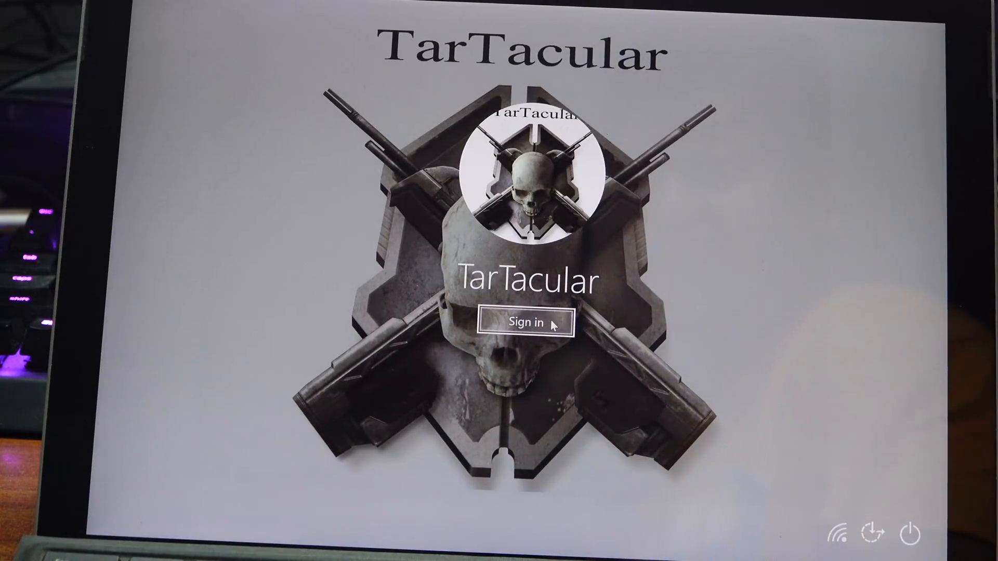
Step: Sign in to the Windows account and bring up the Start menu
{"action": "left_click", "coordinate": [527, 322]}
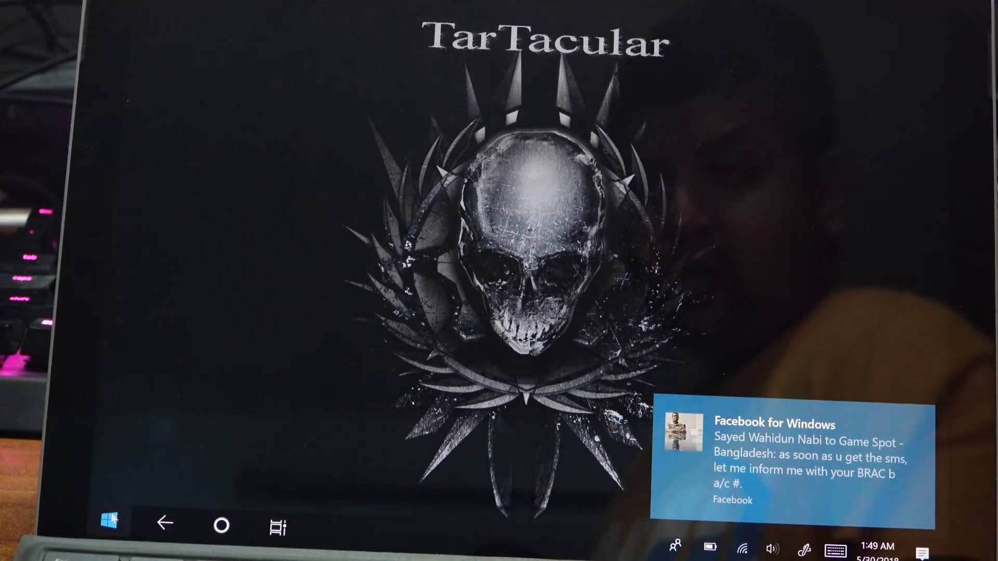
{"action": "left_click", "coordinate": [103, 521]}
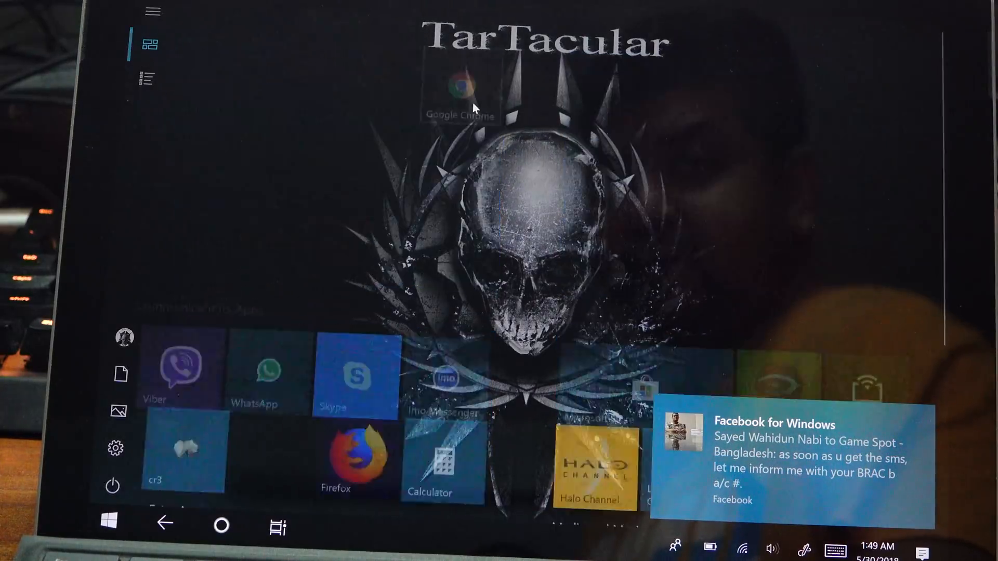
Step: Launch Chrome, scroll the PSXHAX thread and follow the Ps4_Serve2_v2_0.apk download link
{"action": "left_click", "coordinate": [461, 89]}
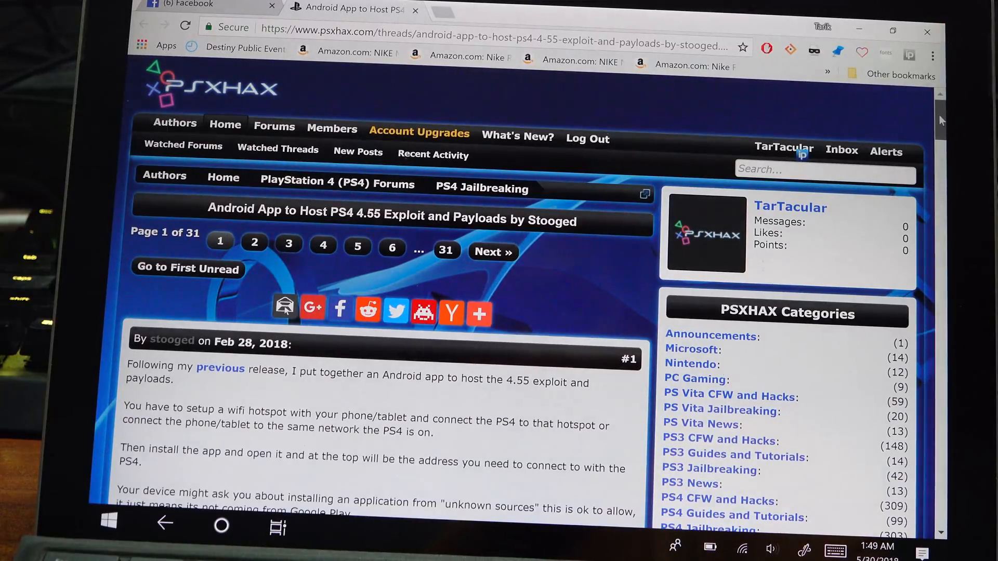
{"action": "scroll", "scroll_direction": "down", "scroll_amount": 3}
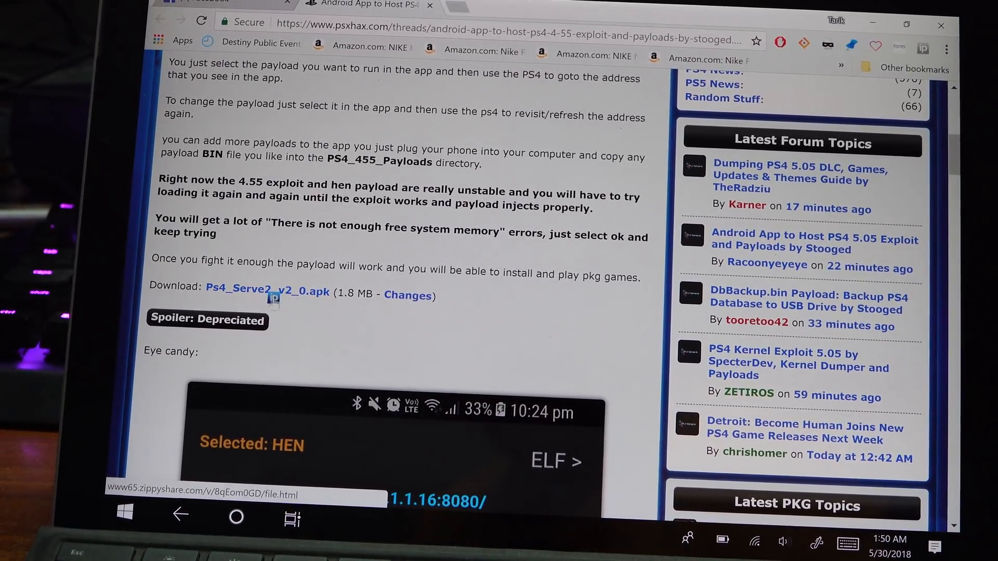
{"action": "left_click", "coordinate": [268, 292]}
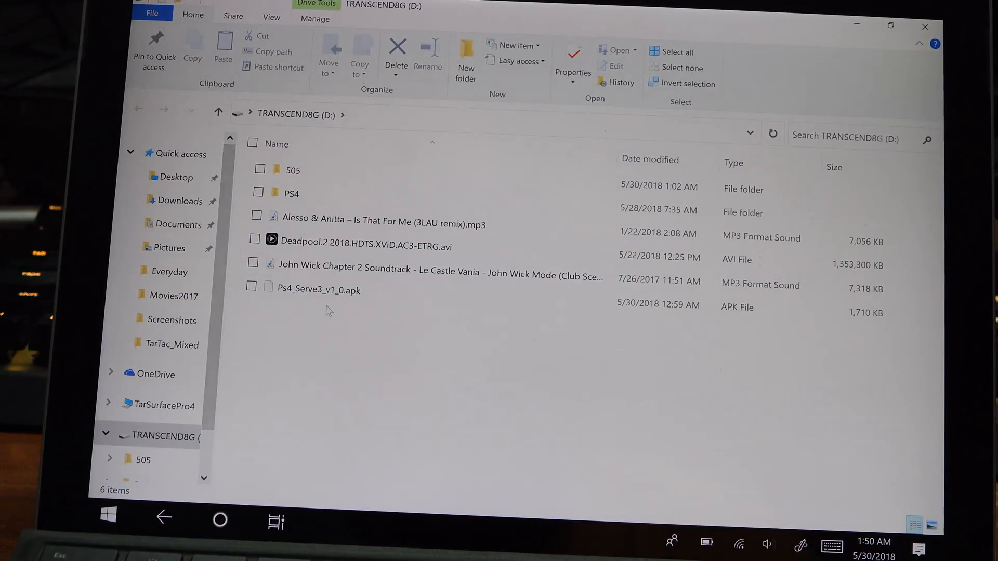
{"action": "mouse_move", "coordinate": [318, 291]}
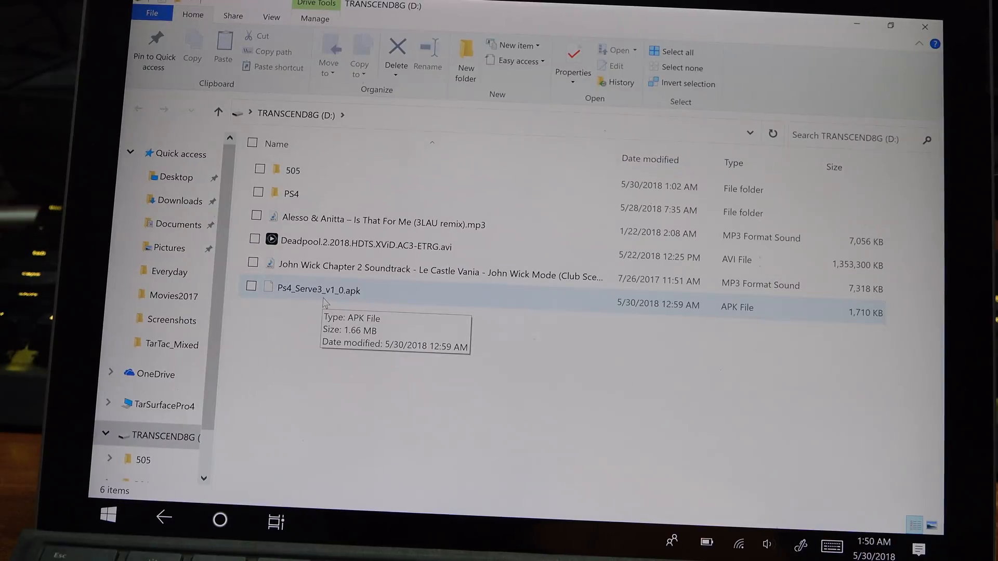
{"action": "mouse_move", "coordinate": [318, 178]}
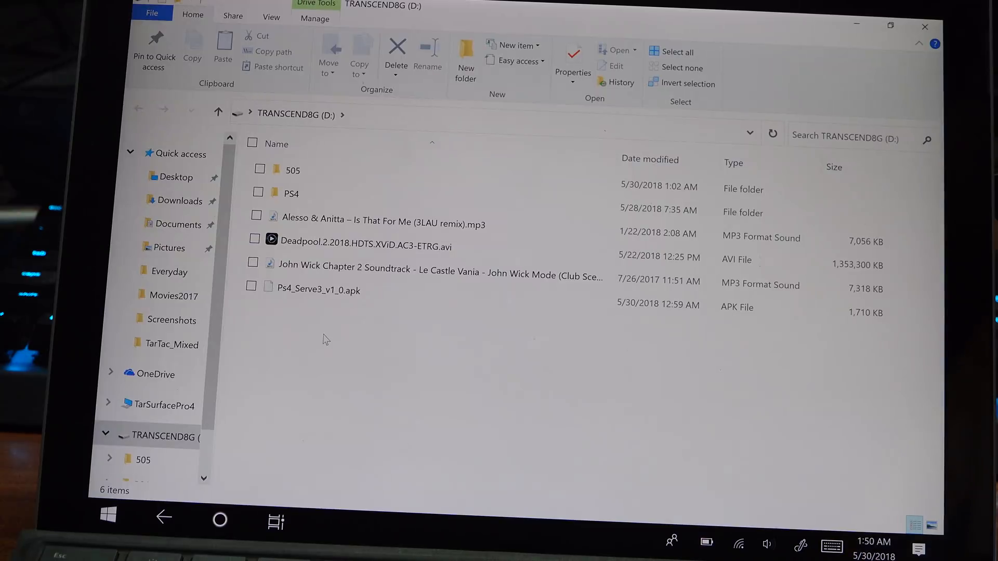
{"action": "mouse_move", "coordinate": [121, 359]}
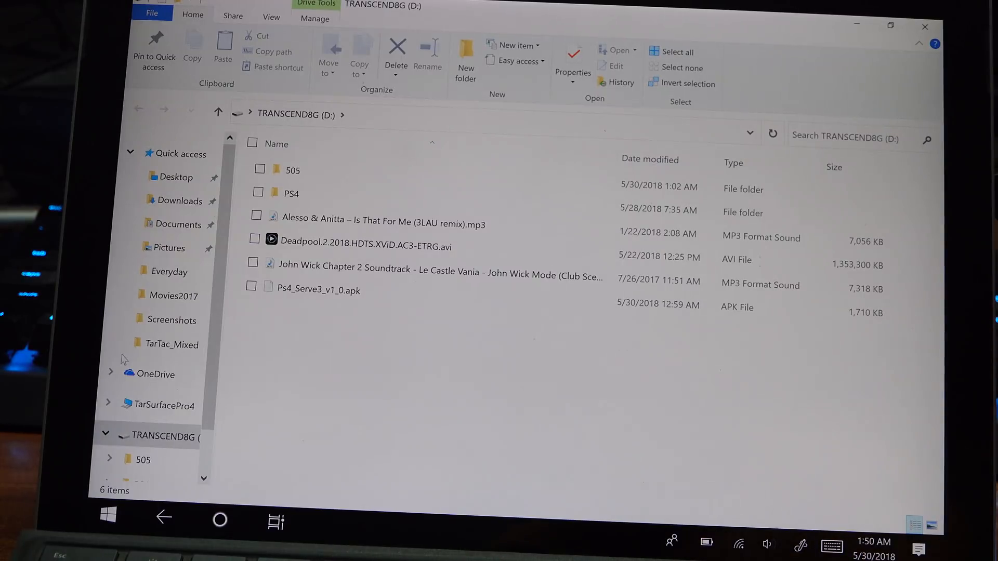
Step: Select Ps4_Serve3_v1_0.apk and the 505 folder on drive D: and copy them
{"action": "left_click", "coordinate": [292, 169]}
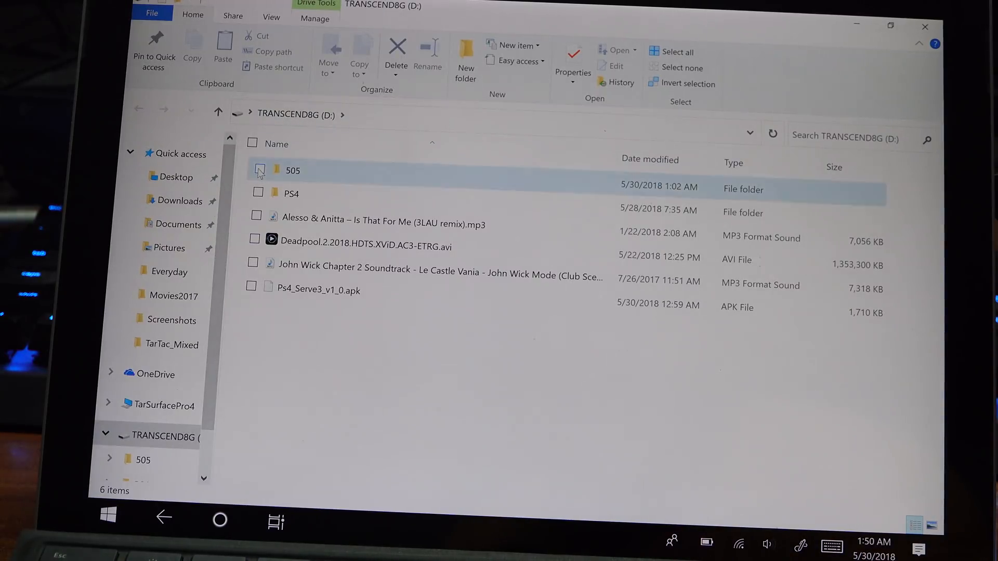
{"action": "left_click", "coordinate": [259, 169]}
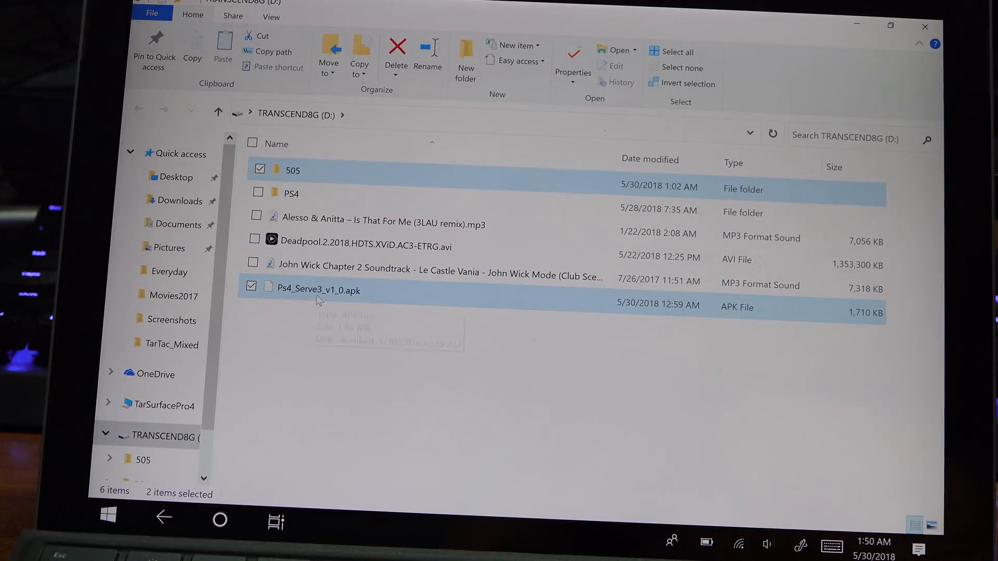
{"action": "right_click", "coordinate": [318, 290]}
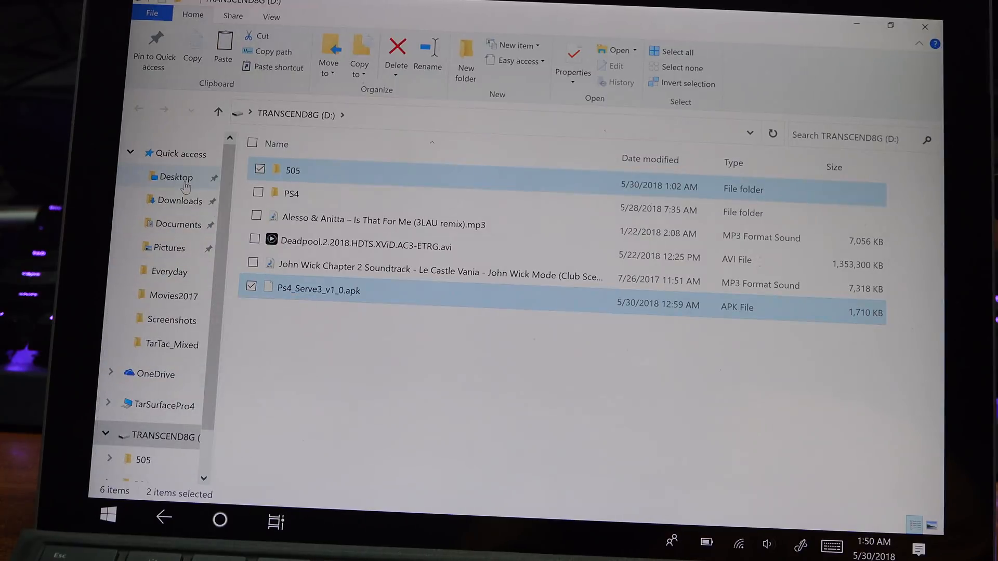
{"action": "mouse_move", "coordinate": [170, 271]}
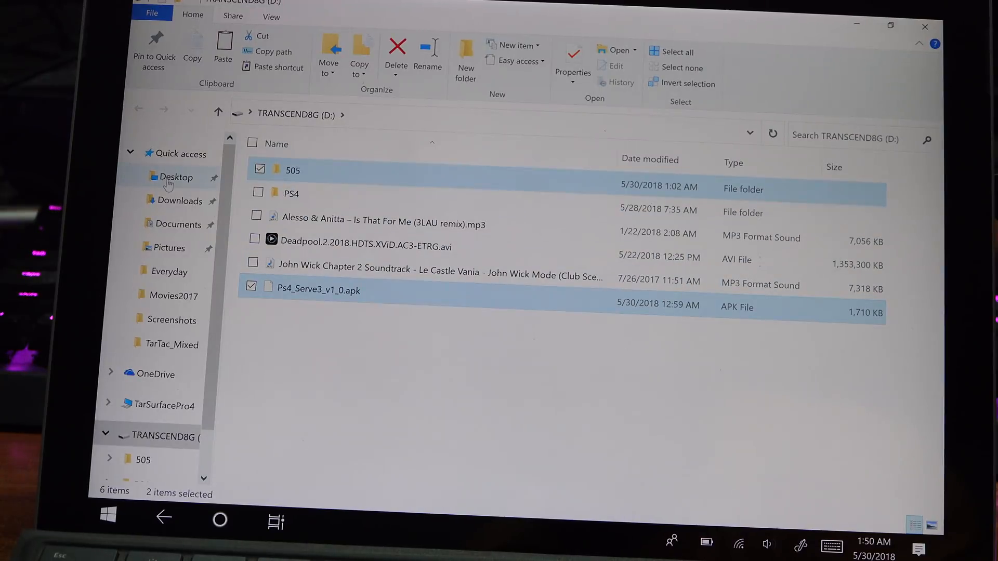
Step: Create a new ps4jb folder on the Desktop and enter it to paste the items
{"action": "left_click", "coordinate": [175, 177]}
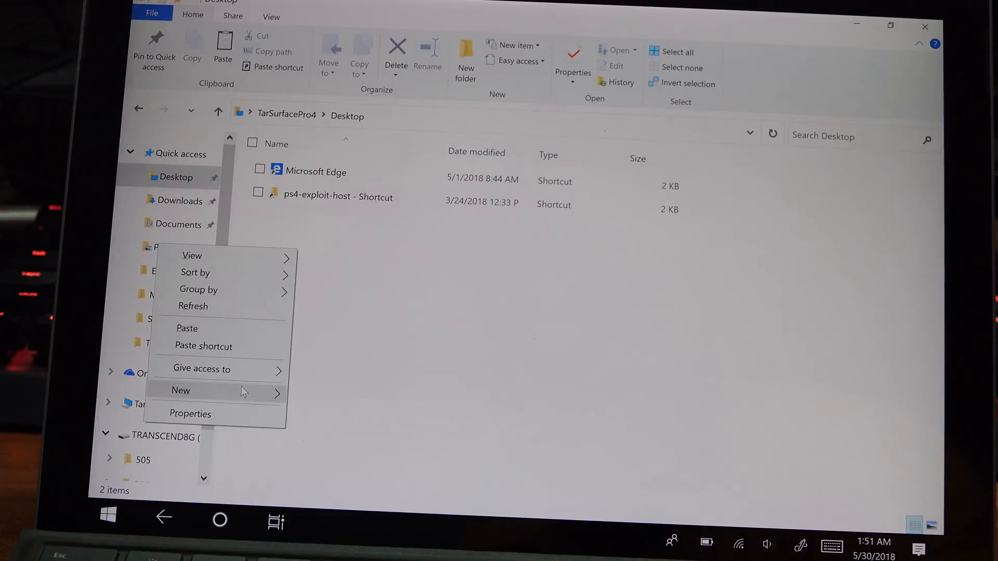
{"action": "left_click", "coordinate": [181, 390]}
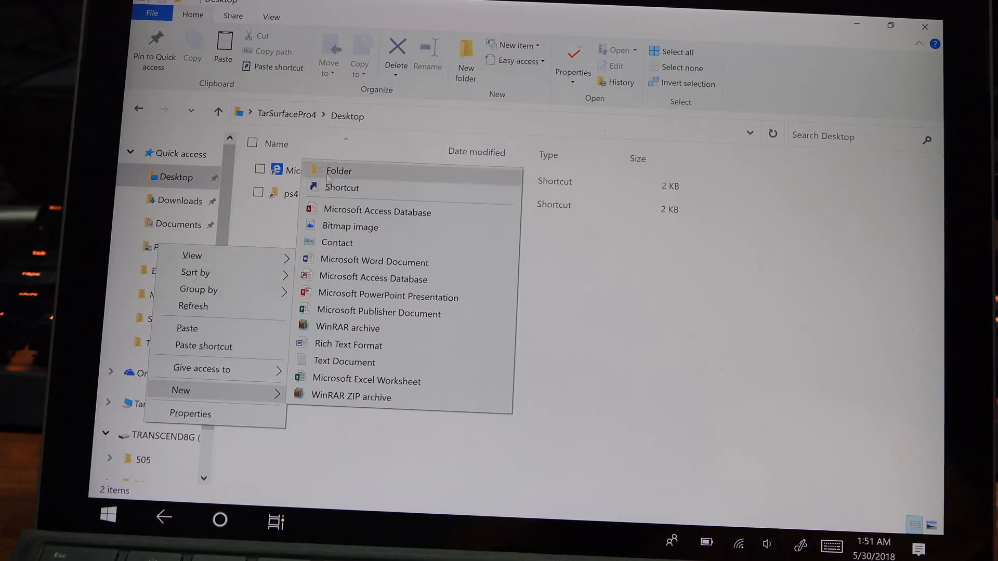
{"action": "left_click", "coordinate": [338, 171]}
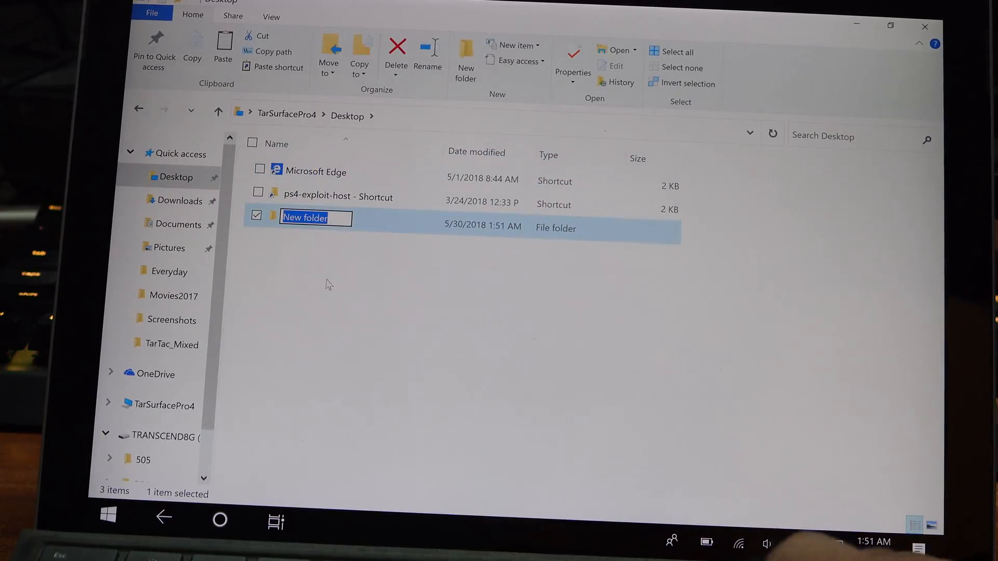
{"action": "type", "text": "ps4jb"}
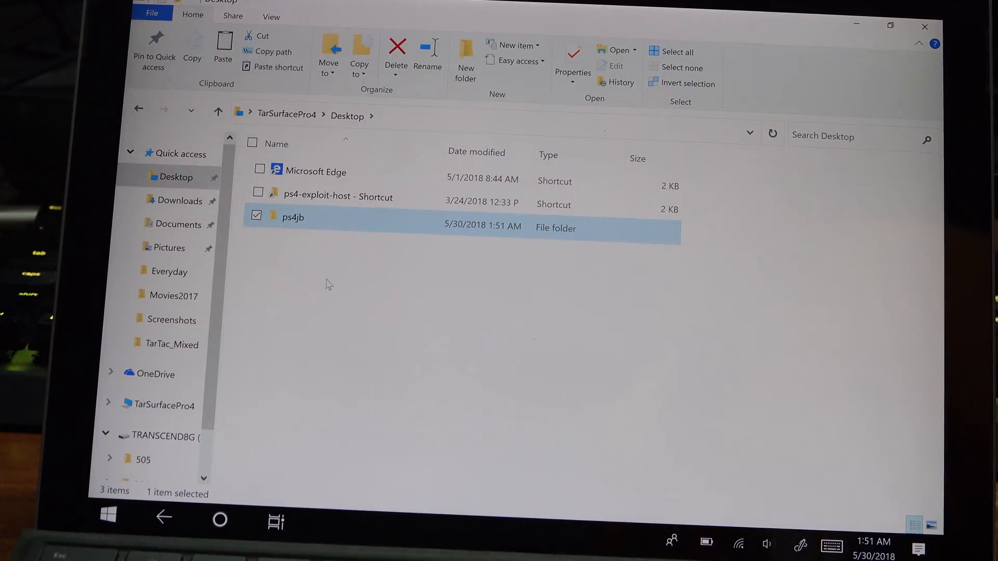
{"action": "double_click", "coordinate": [293, 218]}
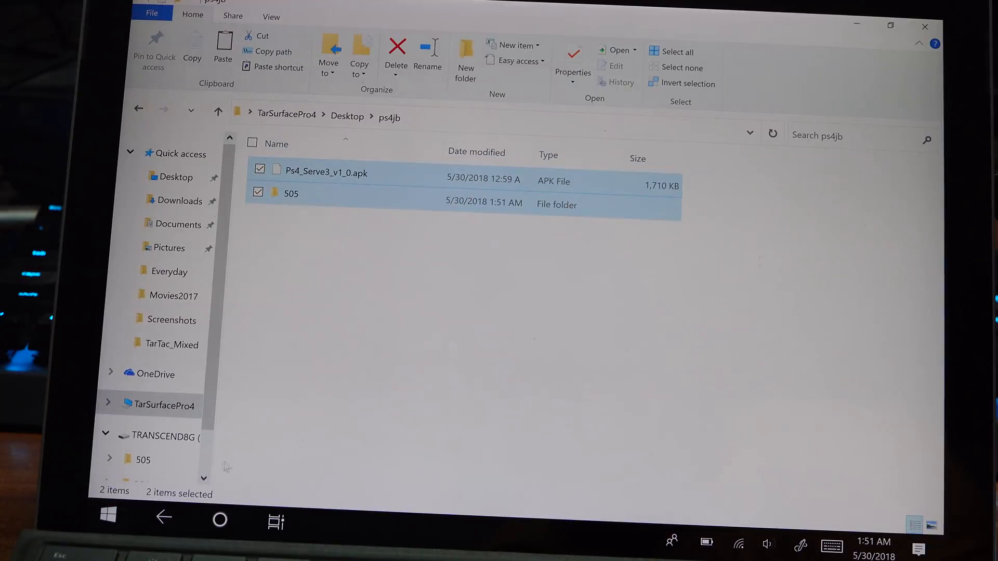
Step: Return to Chrome, dismiss the Zippyshare notification prompt and scroll to the HEN payload screenshots
{"action": "left_click", "coordinate": [275, 517]}
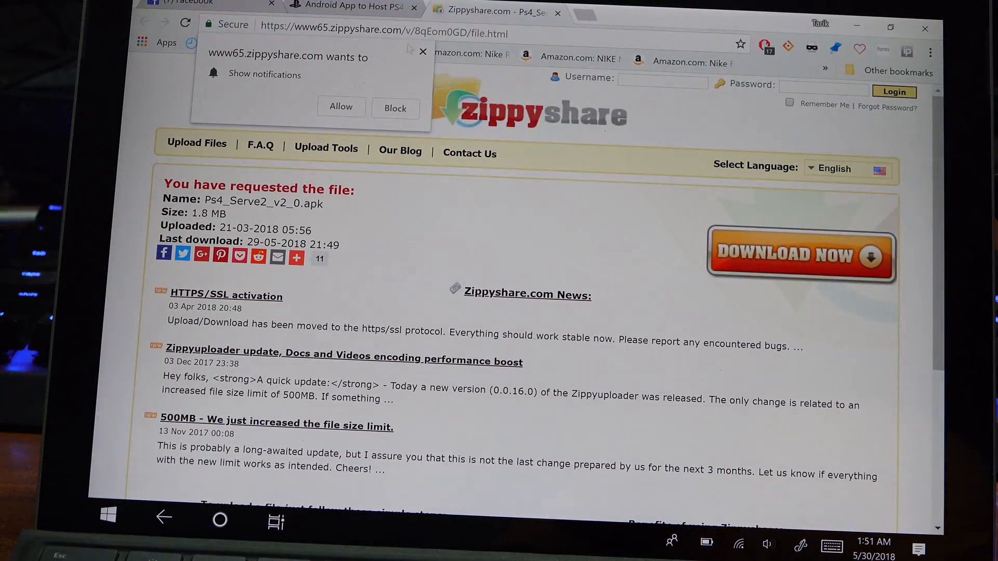
{"action": "left_click", "coordinate": [395, 108]}
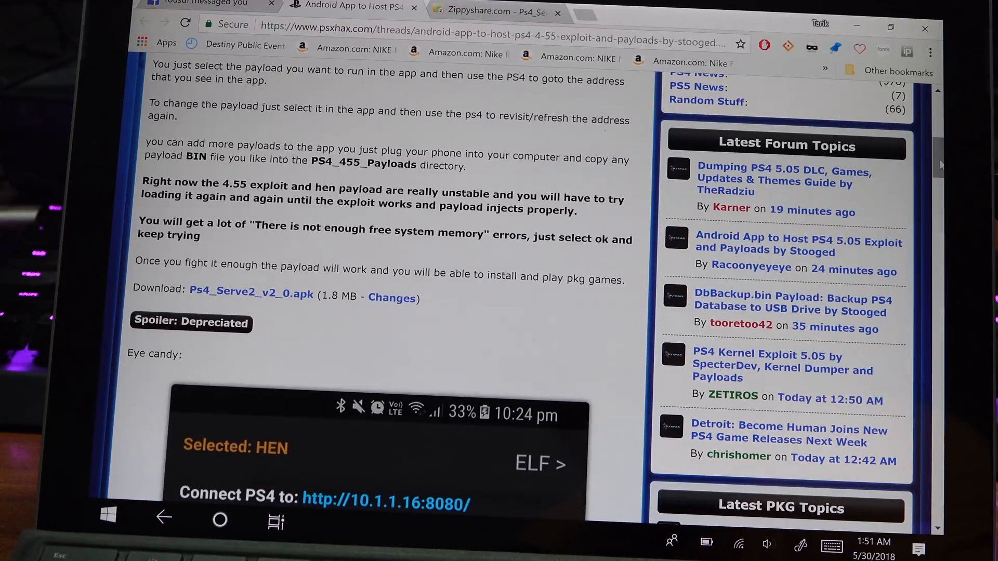
{"action": "scroll", "scroll_direction": "down", "scroll_amount": 3}
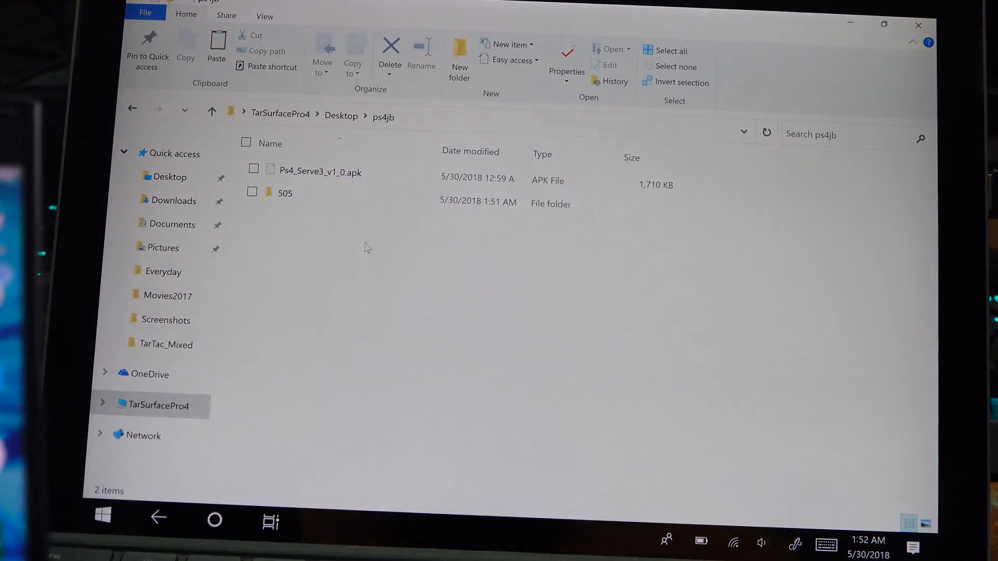
Step: Copy Ps4_Serve3_v1_0.apk and the 505 folder from ps4jb and browse to the phone
{"action": "left_click", "coordinate": [321, 171]}
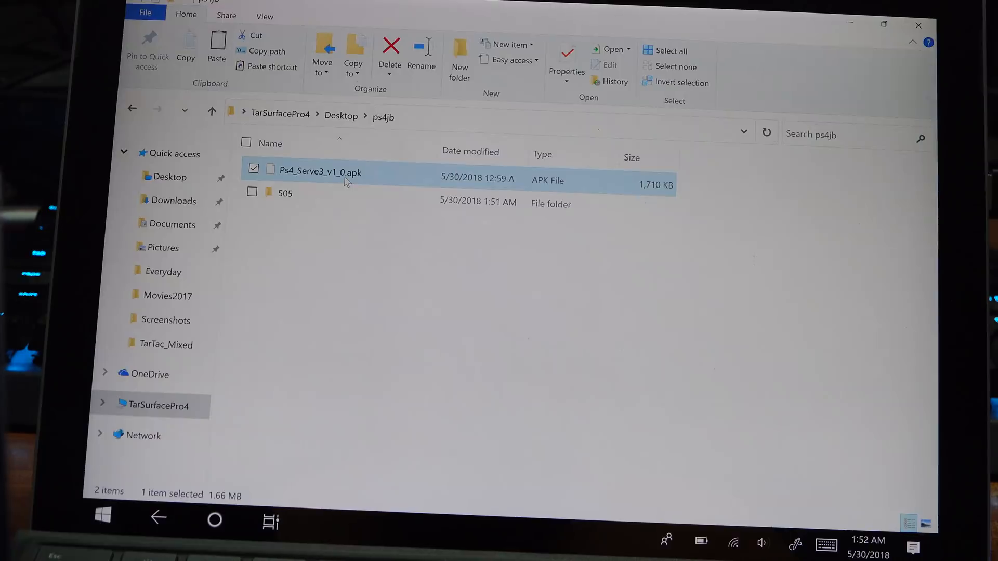
{"action": "left_click", "coordinate": [252, 191]}
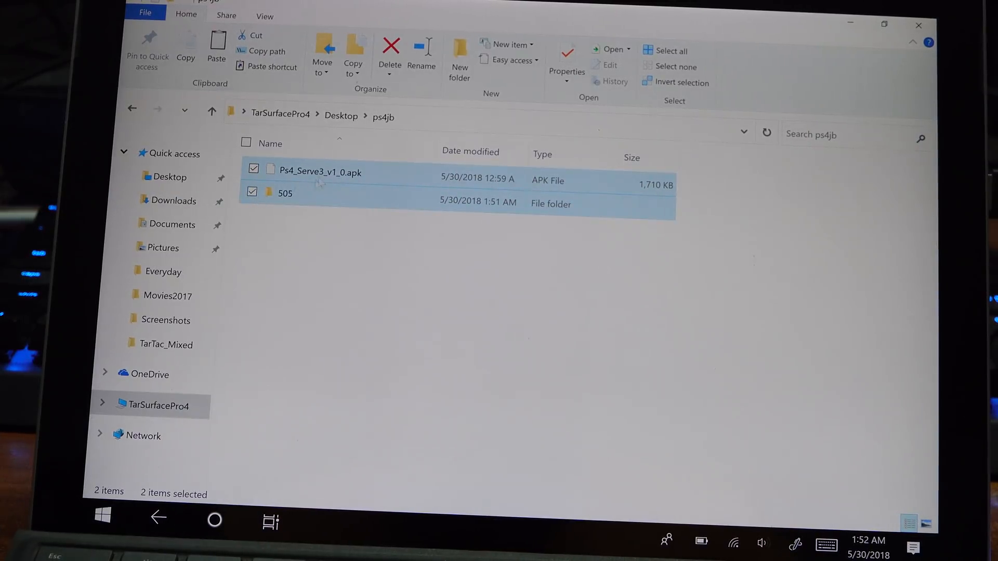
{"action": "right_click", "coordinate": [321, 185]}
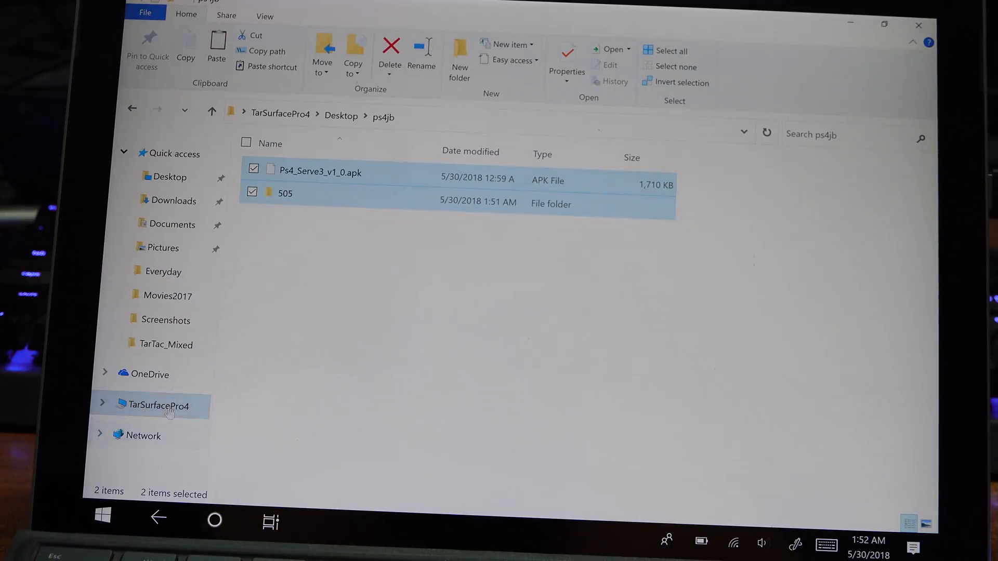
{"action": "left_click", "coordinate": [157, 407]}
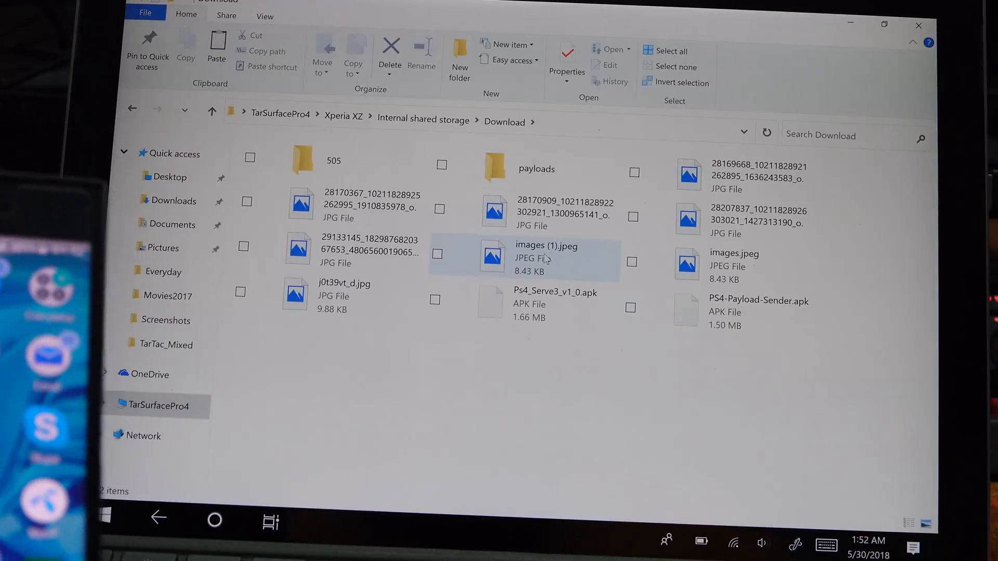
Step: Paste into the phone's Download folder, replacing the apk and merging the 505 folder
{"action": "right_click", "coordinate": [463, 376]}
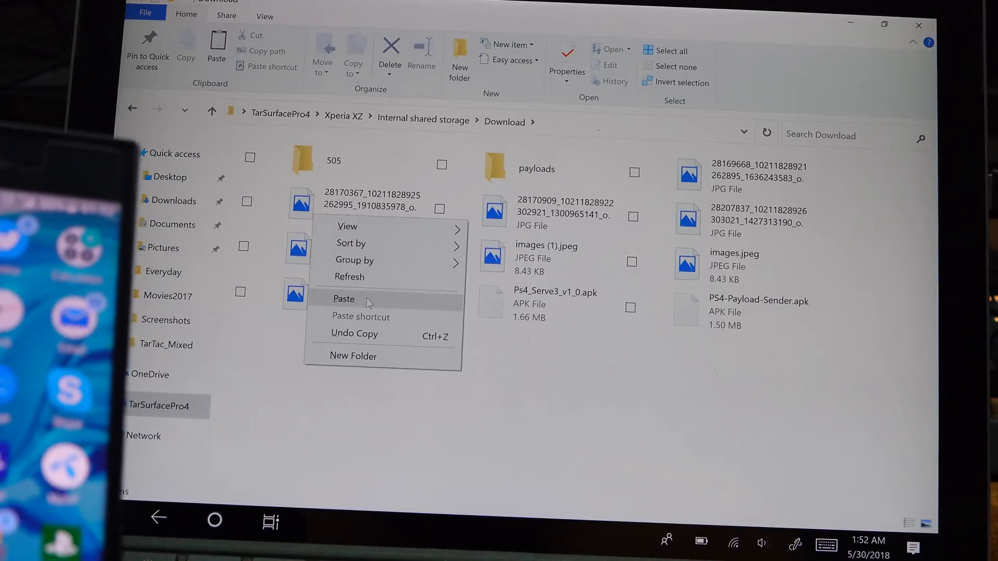
{"action": "left_click", "coordinate": [344, 298]}
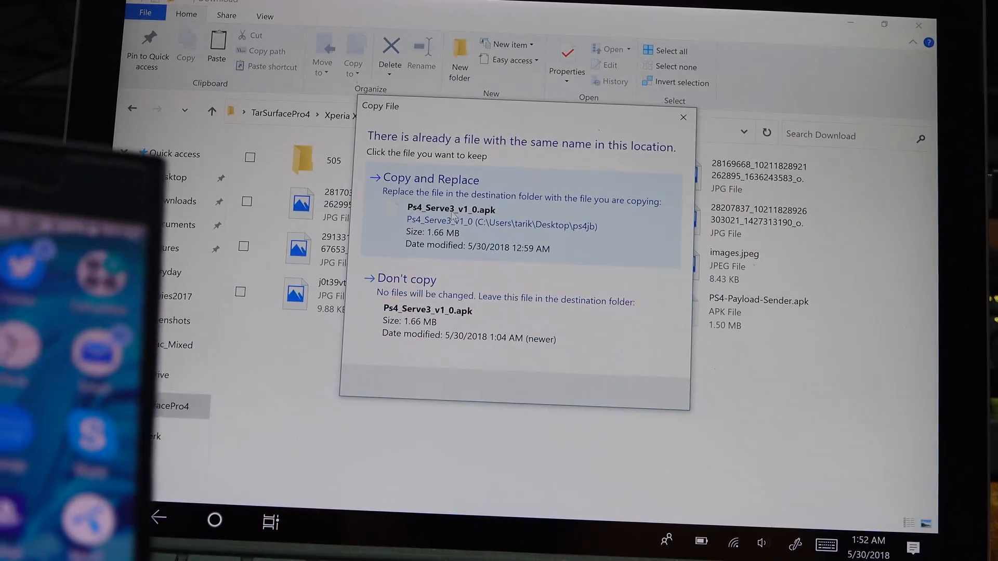
{"action": "left_click", "coordinate": [430, 179]}
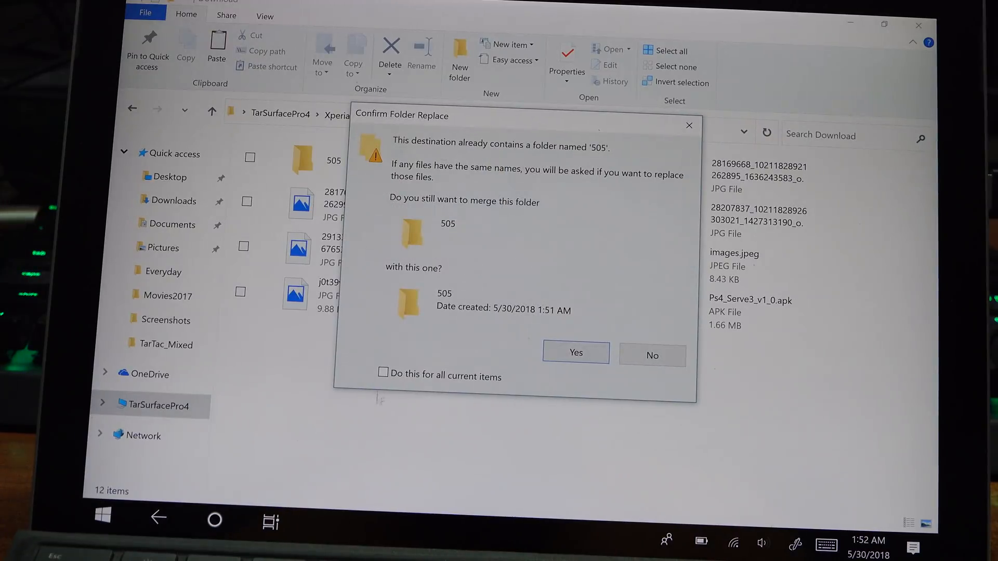
{"action": "left_click", "coordinate": [383, 373]}
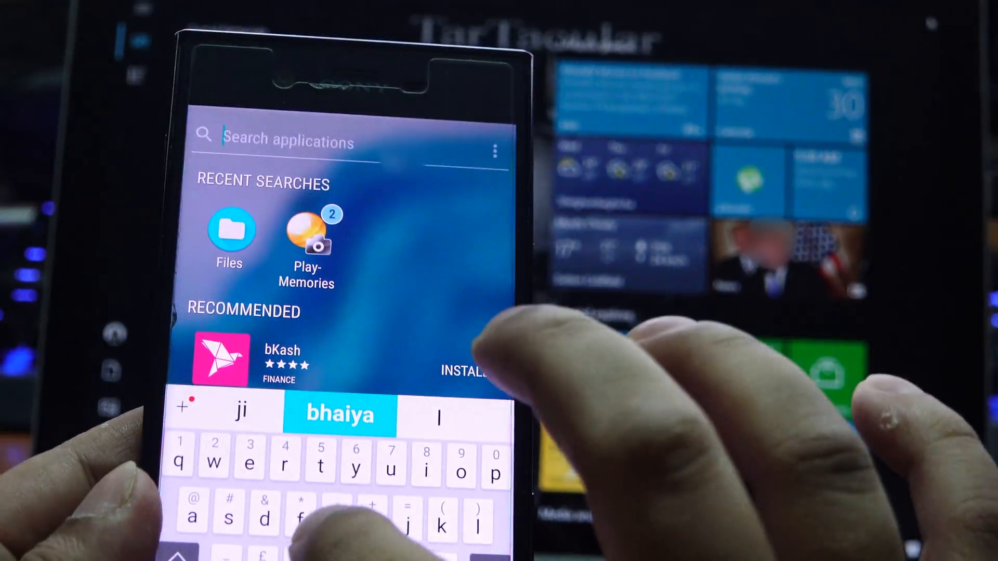
Step: Find the Files app, run the copied apk and install the PS4 Serve3 update
{"action": "type", "text": "files"}
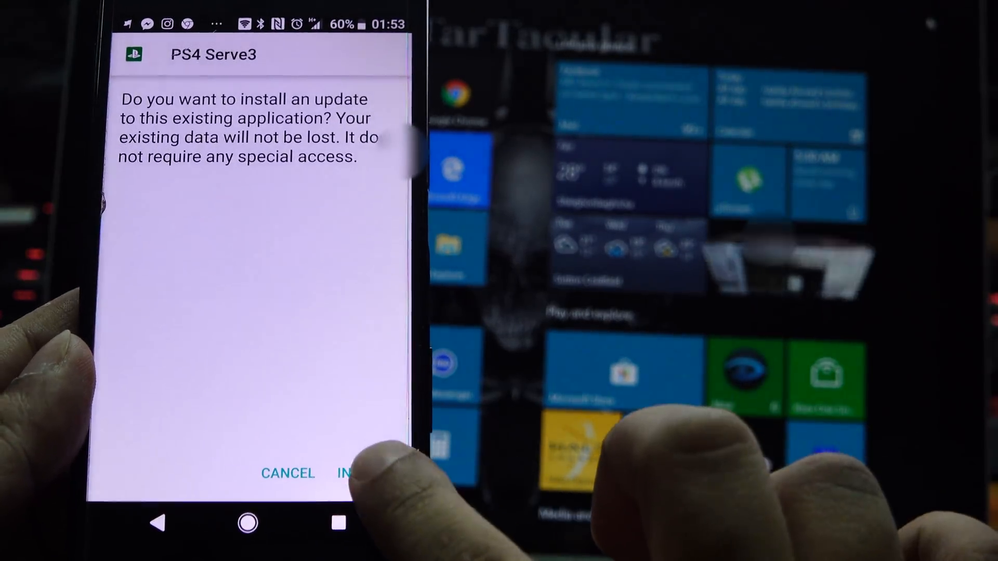
{"action": "left_click", "coordinate": [353, 474]}
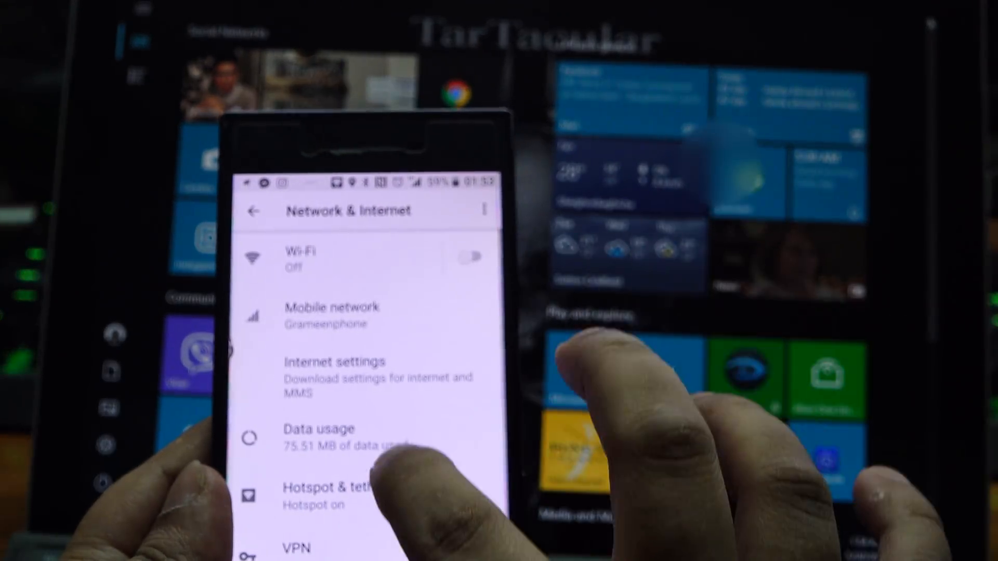
Step: In Hotspot & tethering, turn on the portable hotspot and enter its settings page
{"action": "left_click", "coordinate": [331, 486]}
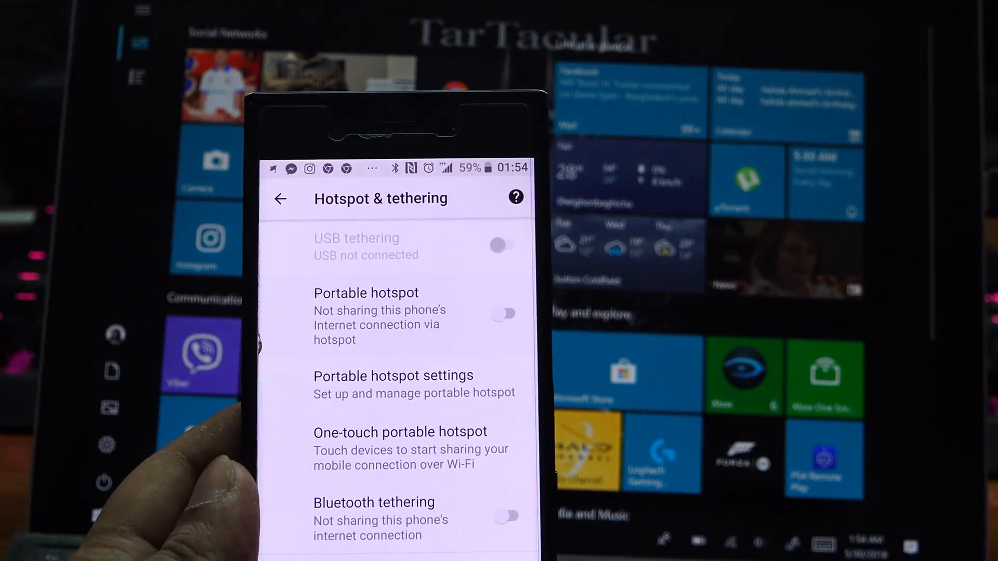
{"action": "left_click", "coordinate": [503, 313]}
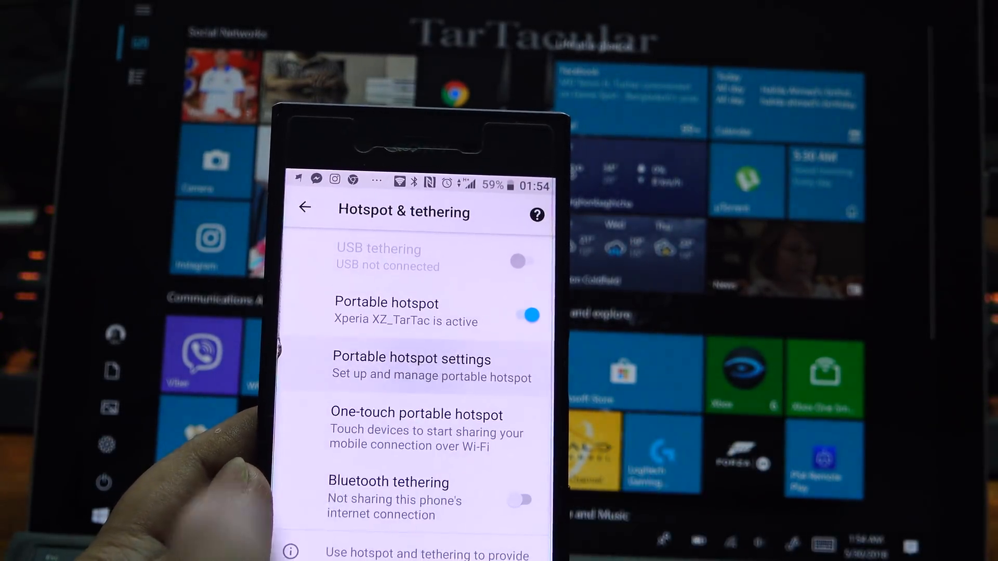
{"action": "left_click", "coordinate": [412, 366]}
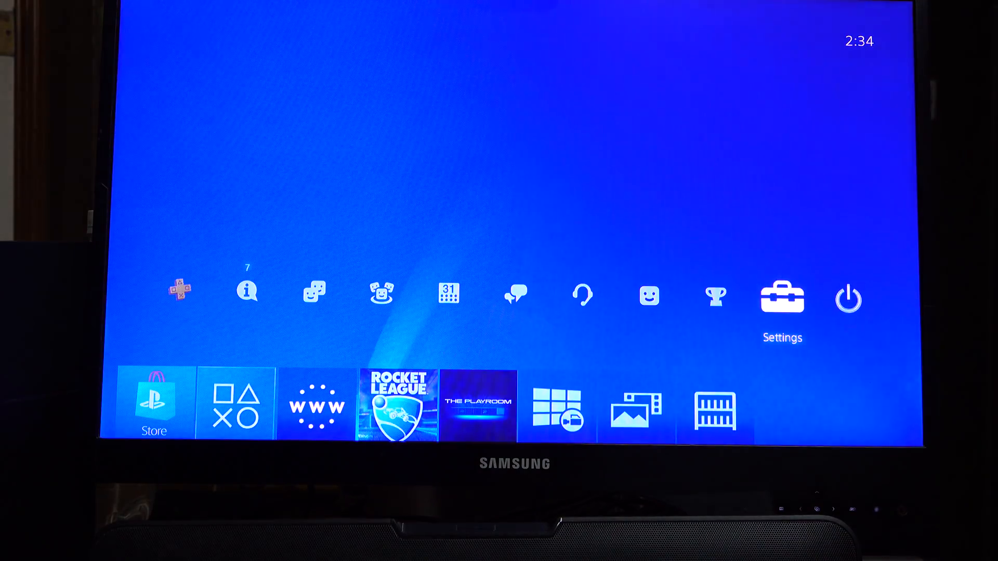
Step: In PS4 Settings > Network, set up the Xperia XZ_TarTac hotspot connection and enter its password
{"action": "left_click", "coordinate": [782, 296]}
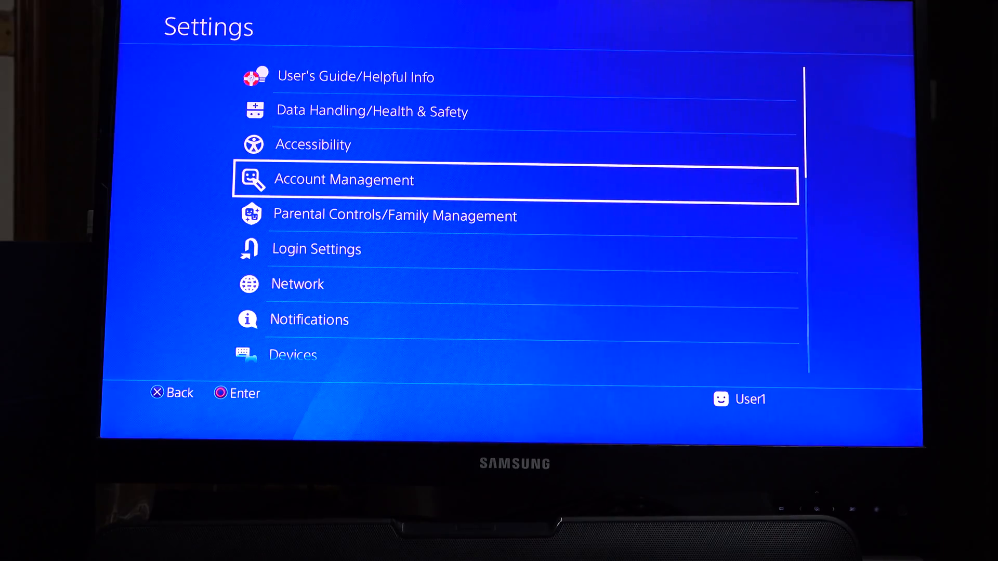
{"action": "scroll", "scroll_direction": "down", "scroll_amount": 3}
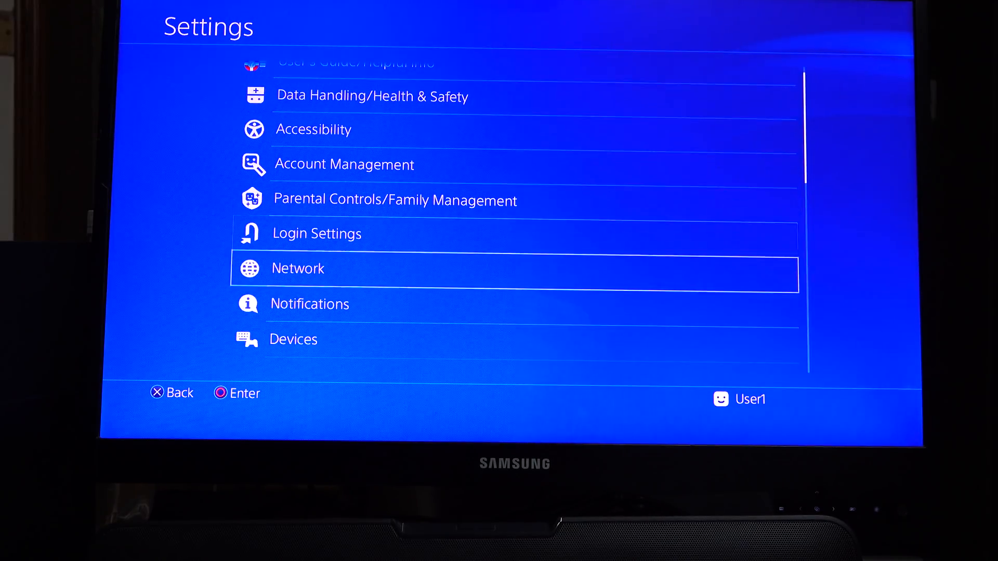
{"action": "left_click", "coordinate": [297, 269]}
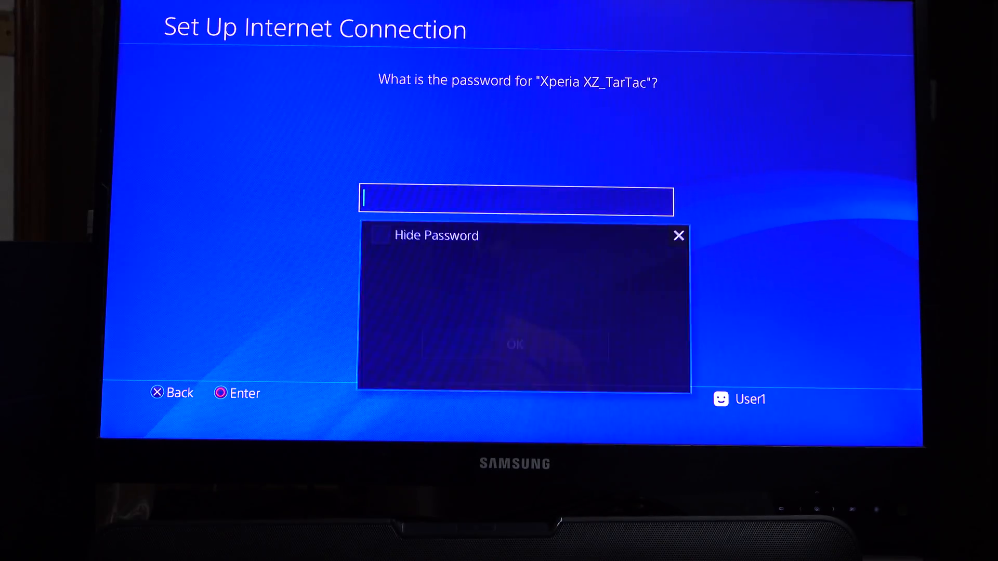
{"action": "left_click", "coordinate": [516, 200]}
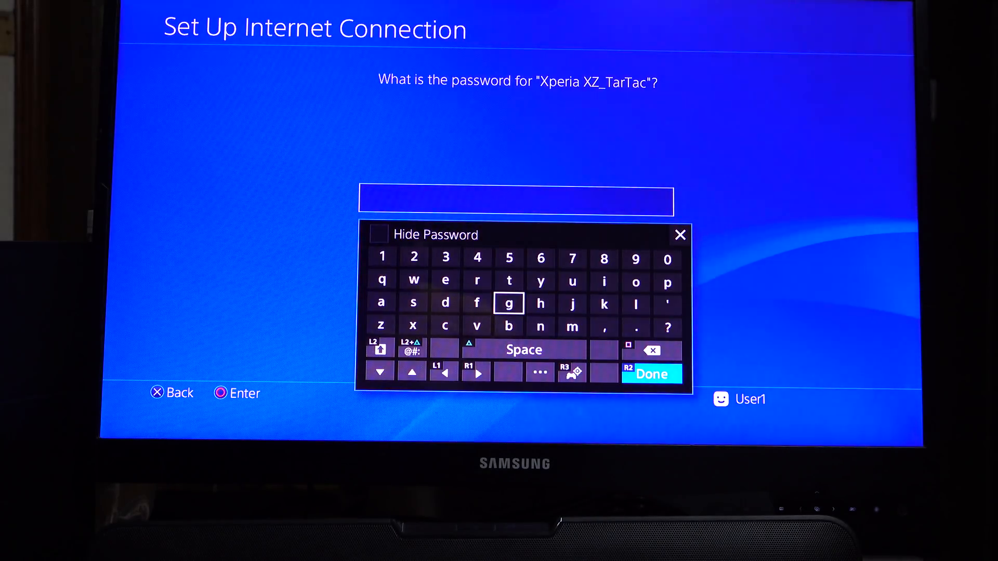
{"action": "left_click", "coordinate": [652, 373]}
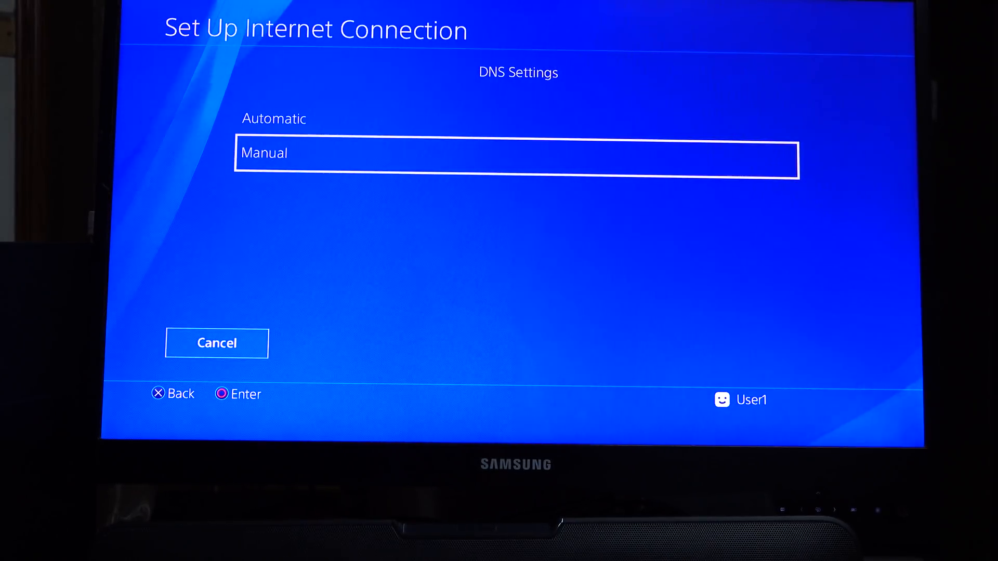
Step: Set DNS manually (108.61.128.158, 165.227.83.145), no proxy, and test the connection
{"action": "left_click", "coordinate": [515, 158]}
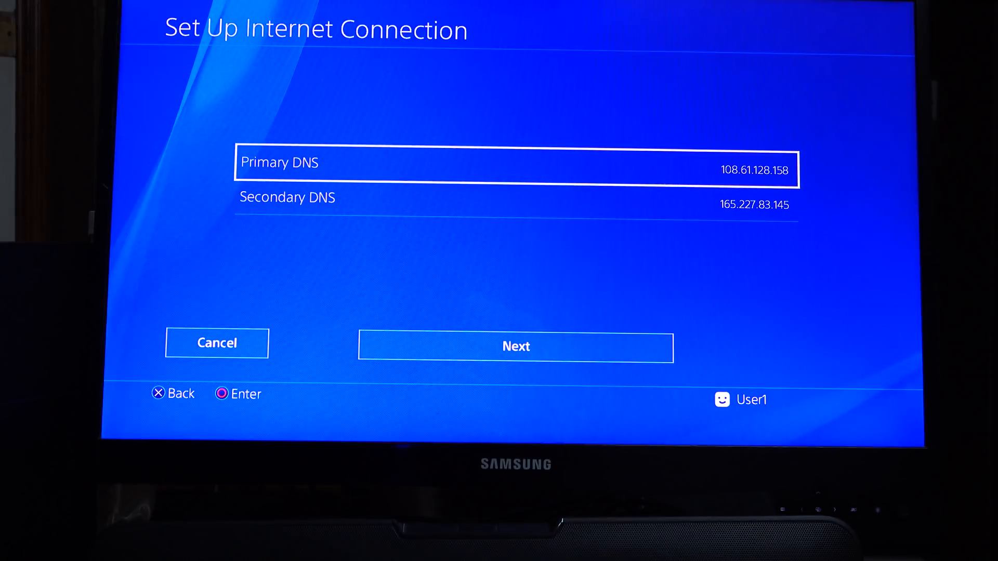
{"action": "key", "text": "Down"}
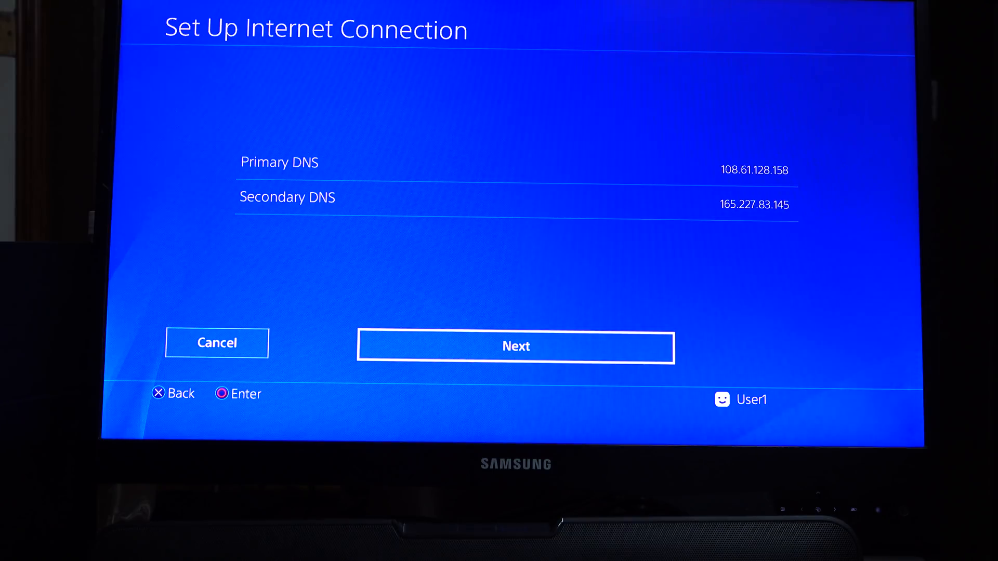
{"action": "left_click", "coordinate": [516, 348]}
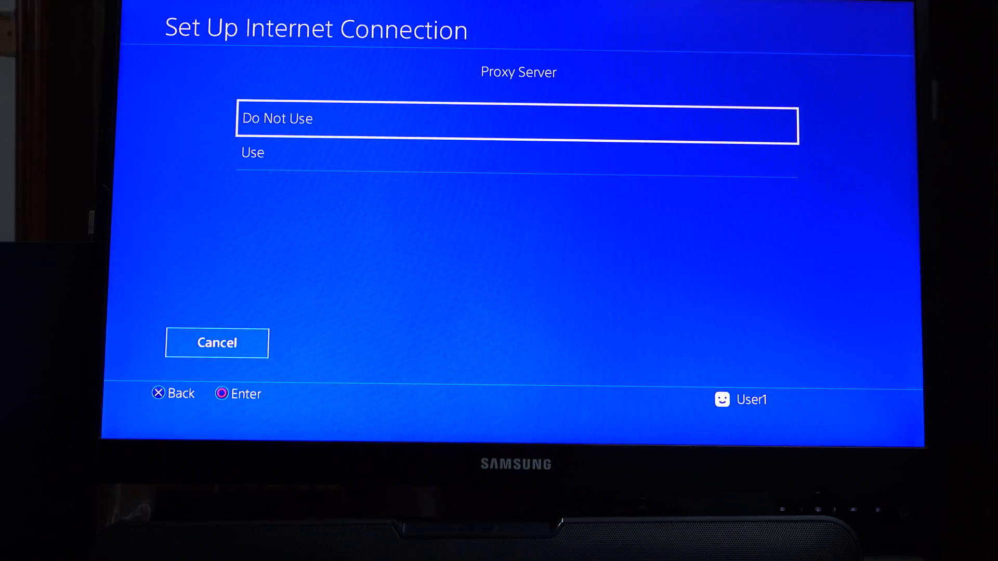
{"action": "left_click", "coordinate": [517, 124]}
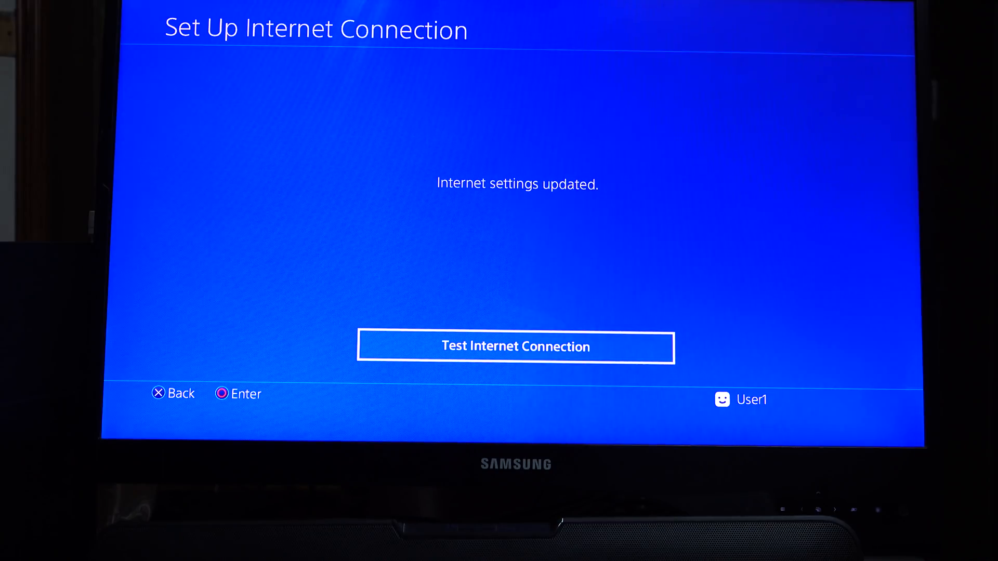
{"action": "left_click", "coordinate": [517, 347]}
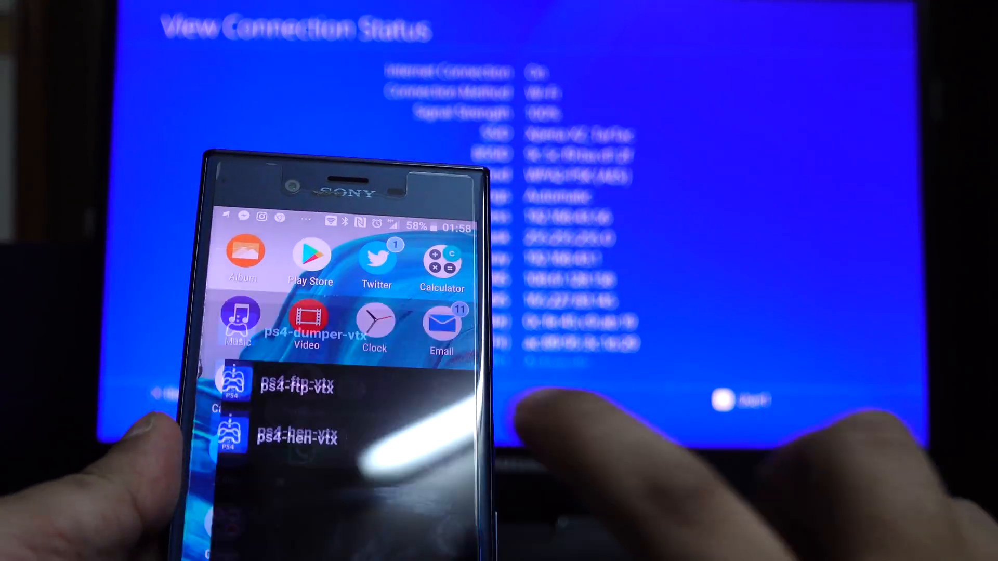
Step: Choose the ps4-hen-vtx payload in the PS4 Serve3 app to serve
{"action": "left_click", "coordinate": [290, 436]}
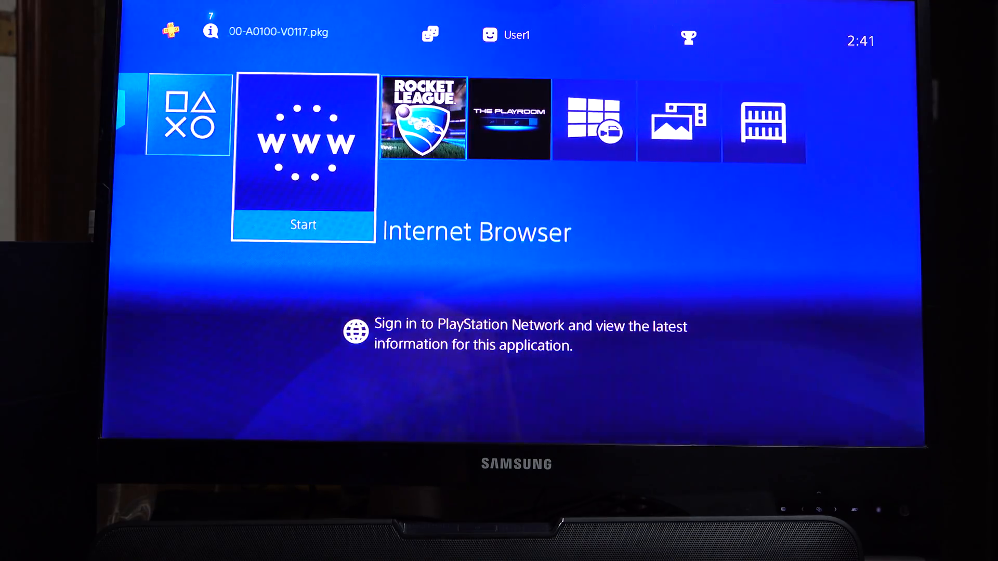
{"action": "left_click", "coordinate": [302, 153]}
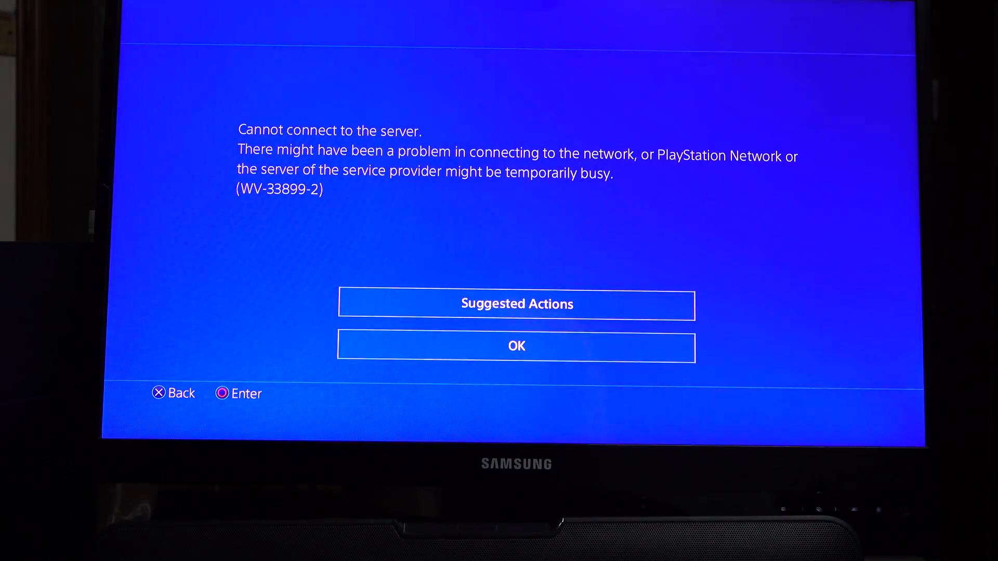
{"action": "left_click", "coordinate": [516, 347]}
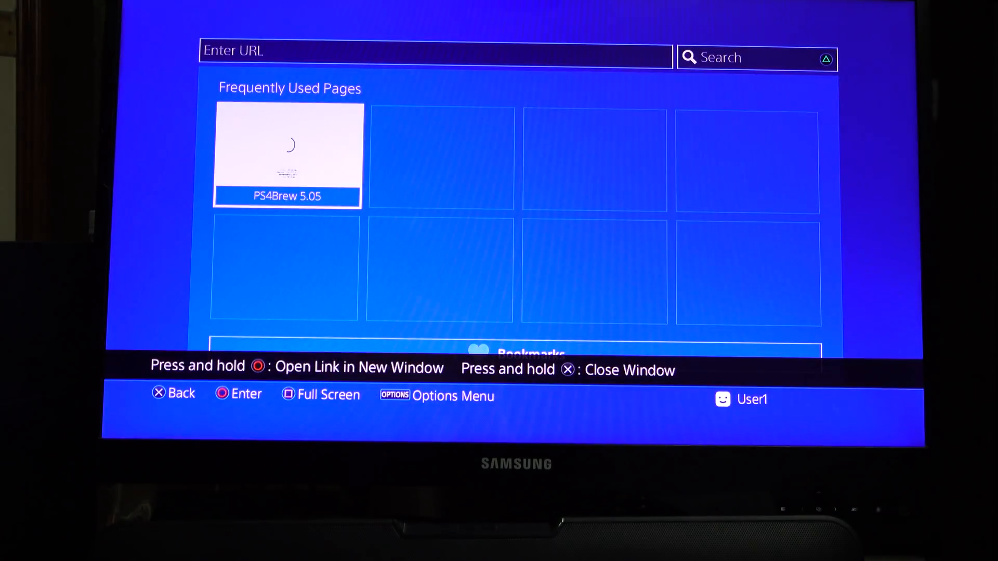
{"action": "left_click", "coordinate": [434, 51]}
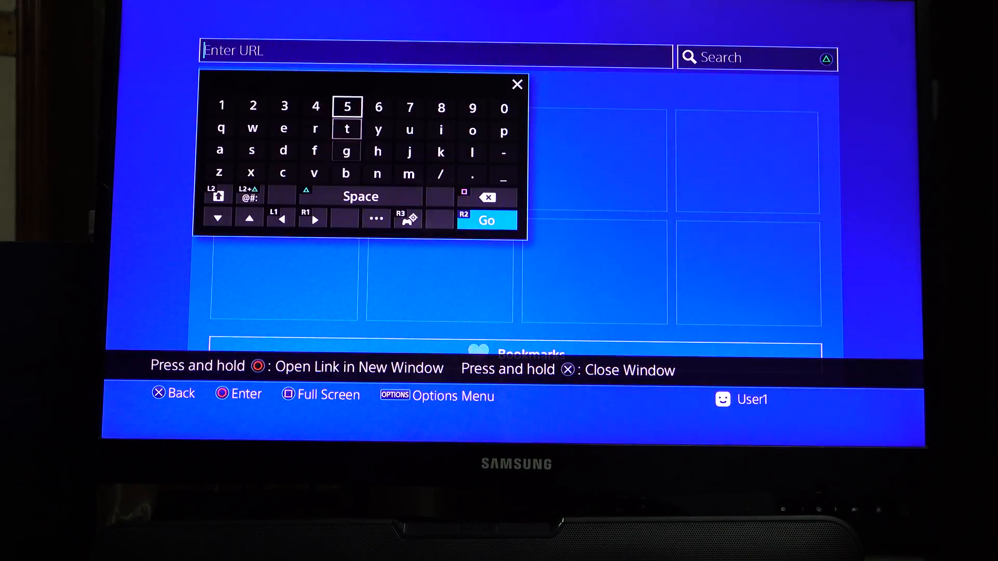
{"action": "type", "text": "http://10.46.115.113:900/"}
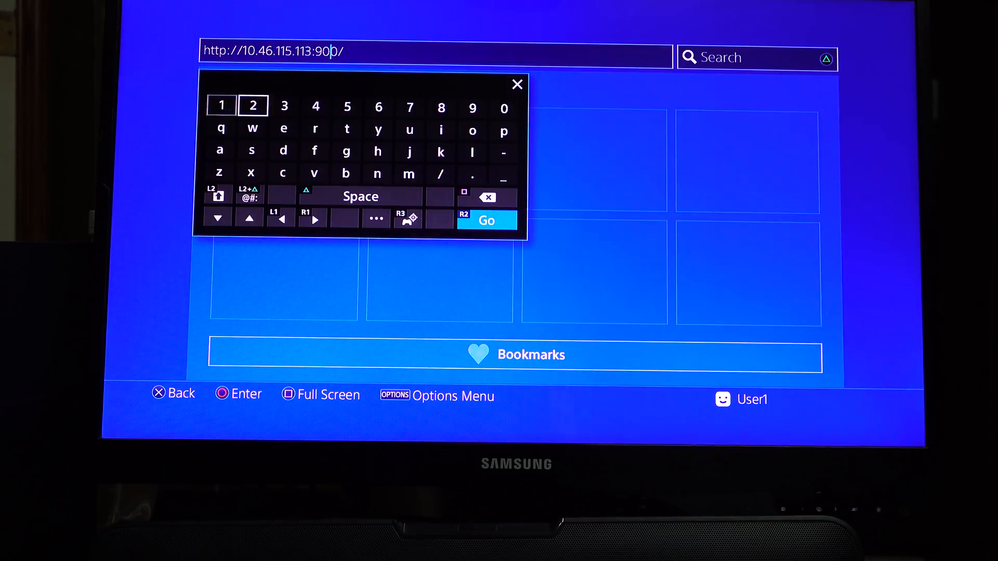
{"action": "left_click", "coordinate": [441, 107]}
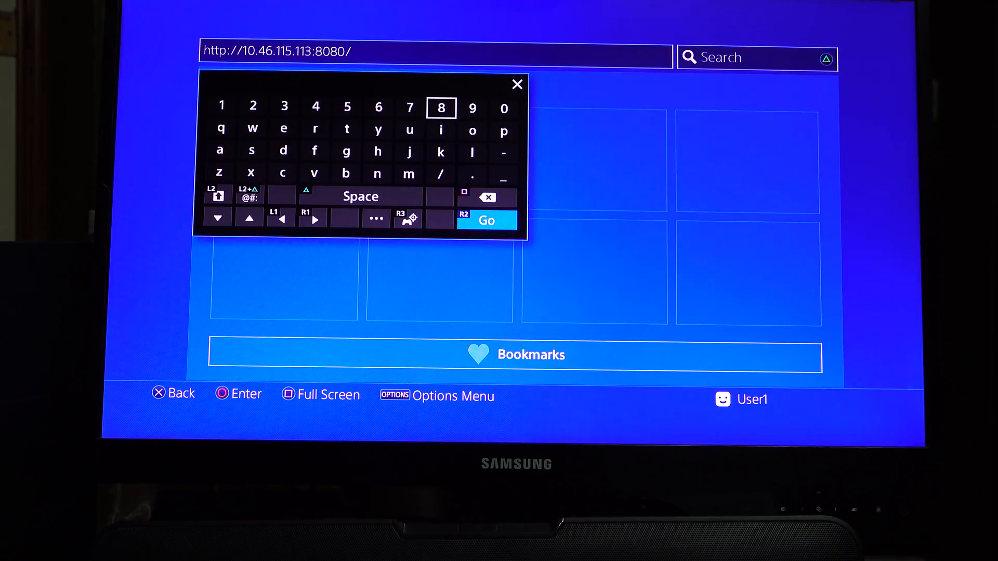
{"action": "left_click", "coordinate": [487, 220]}
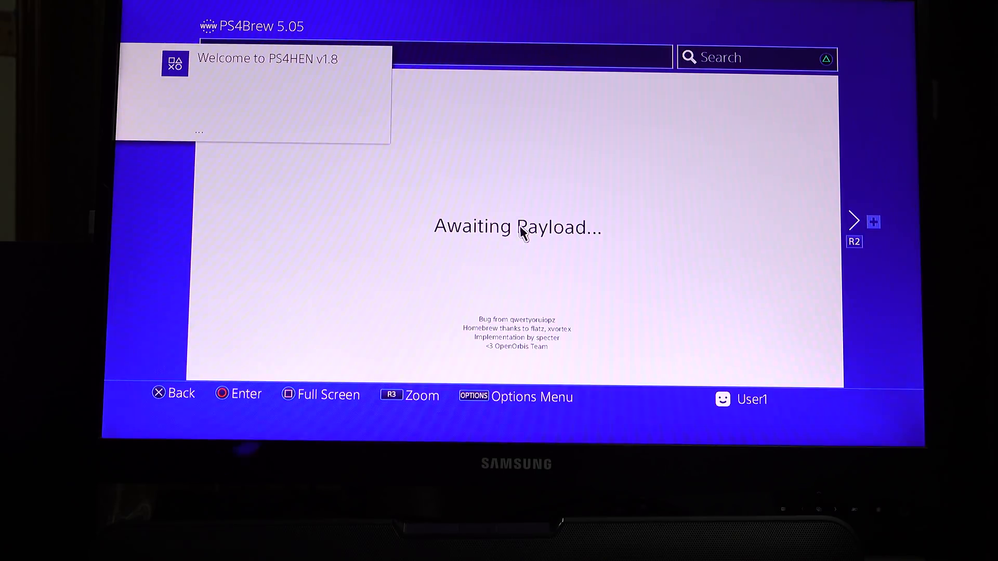
{"action": "mouse_move", "coordinate": [520, 200]}
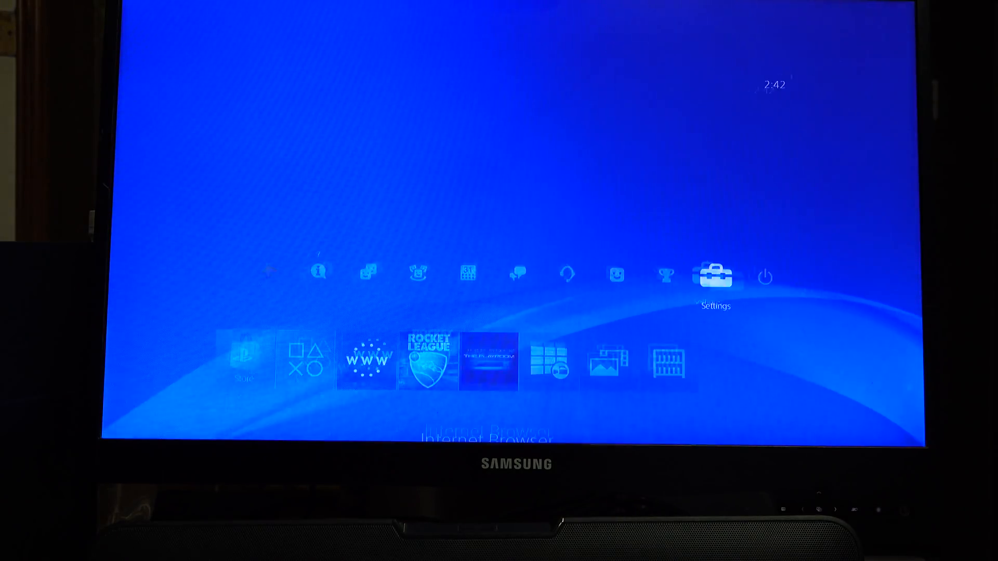
Step: Open Settings from the home screen to confirm the new ★Debug Settings entry
{"action": "left_click", "coordinate": [715, 275]}
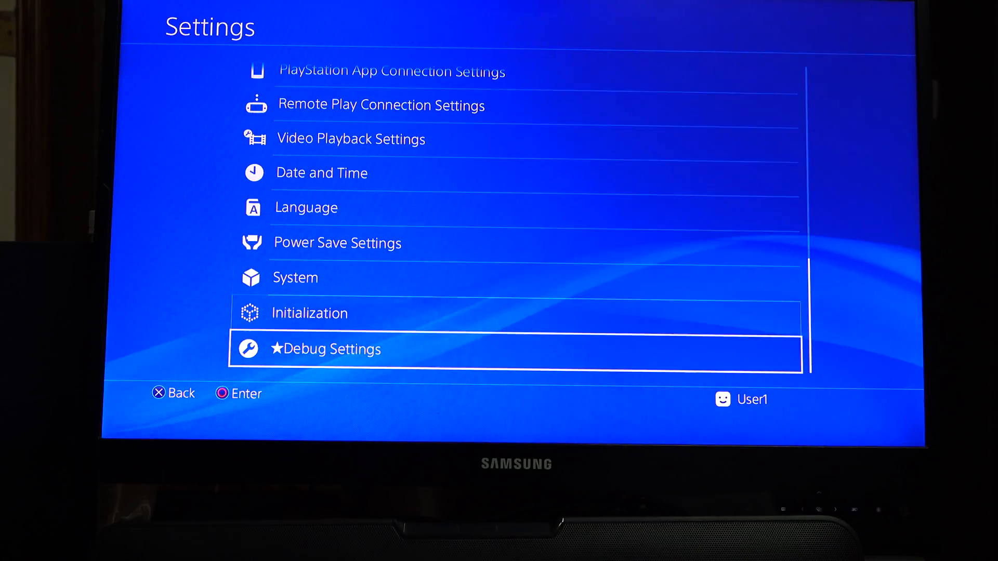